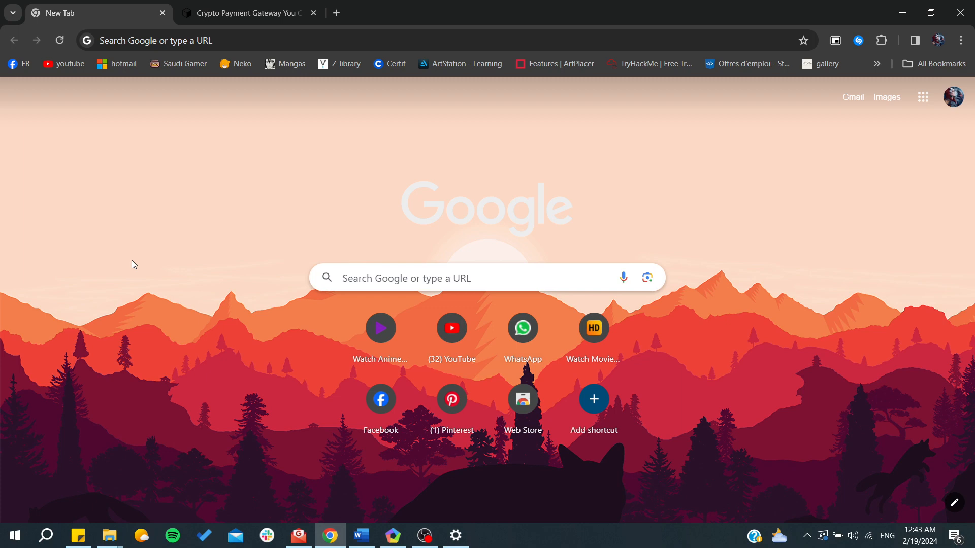
# Switch Chrome to the Crypto Payment Gateway tab showing the Cryptomus homepage
pyautogui.click(248, 12)
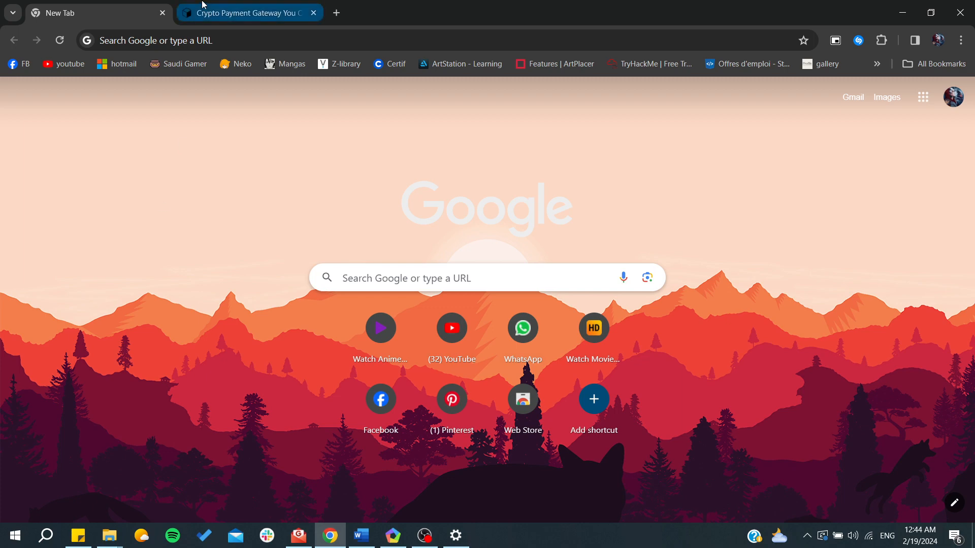
pyautogui.click(249, 12)
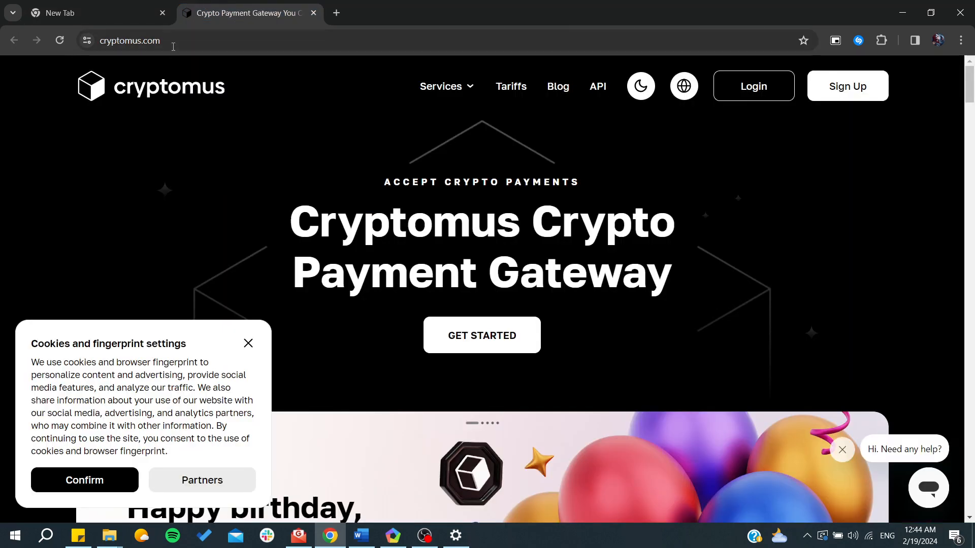
# Confirm the 'Cookies and fingerprint settings' banner to dismiss it
pyautogui.click(130, 40)
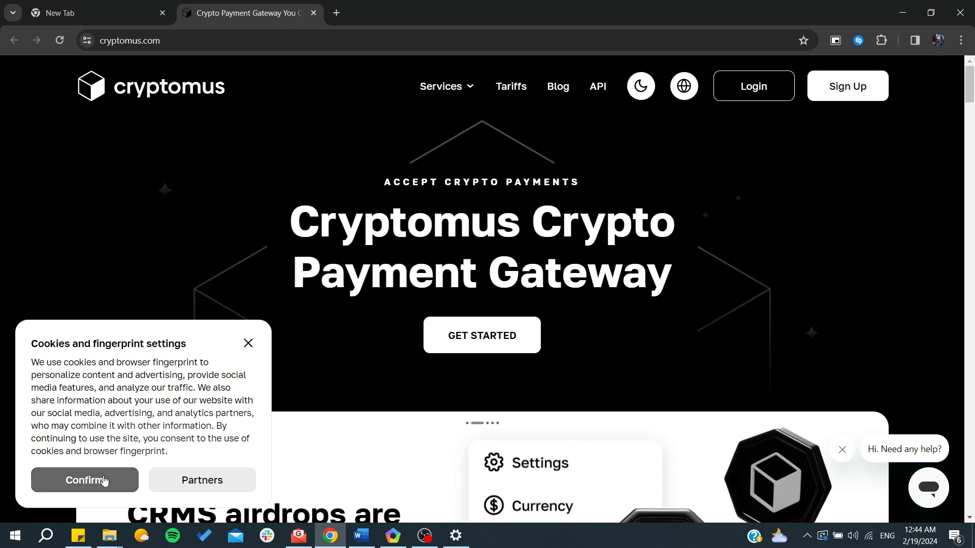
pyautogui.click(83, 480)
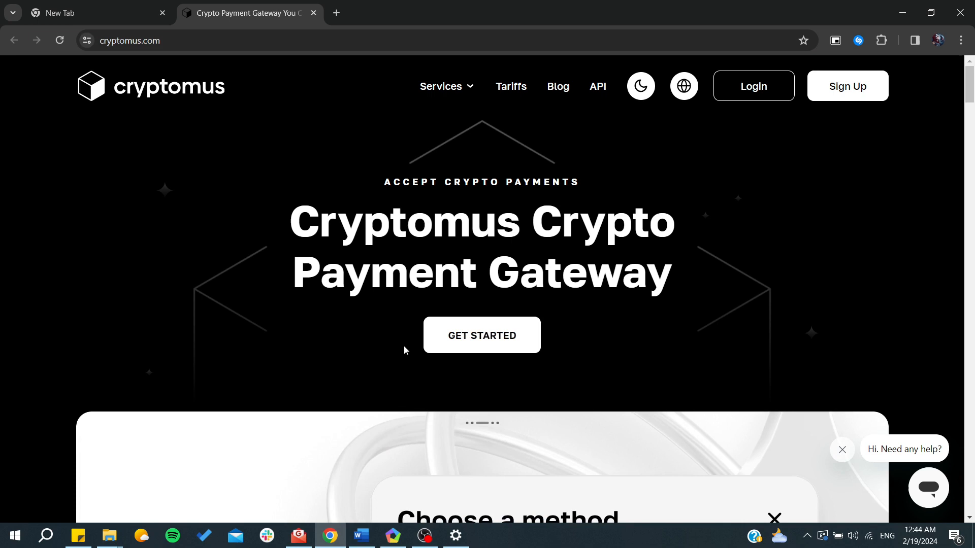
pyautogui.moveTo(482, 339)
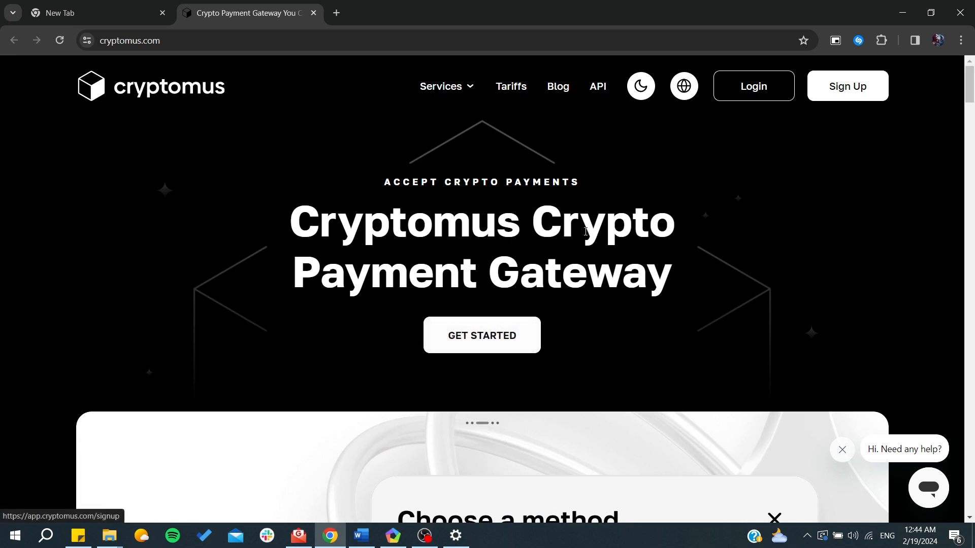
# Open the Join Cryptomus sign-up form in a new tab
pyautogui.click(481, 335)
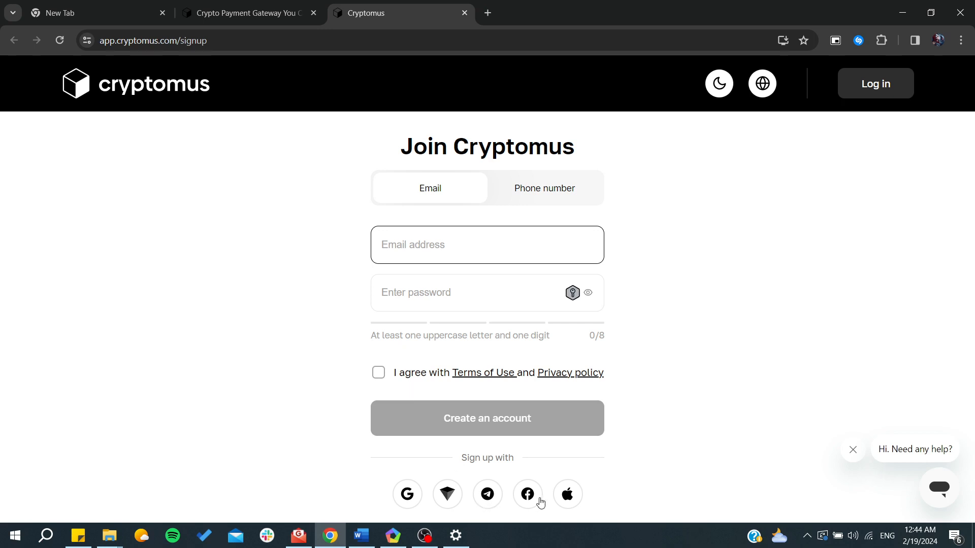
pyautogui.moveTo(408, 499)
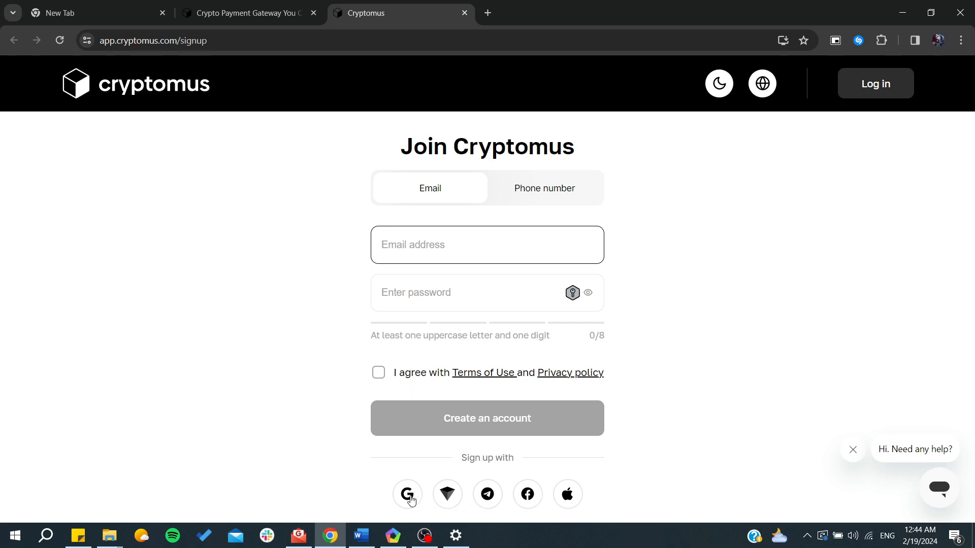
pyautogui.moveTo(406, 494)
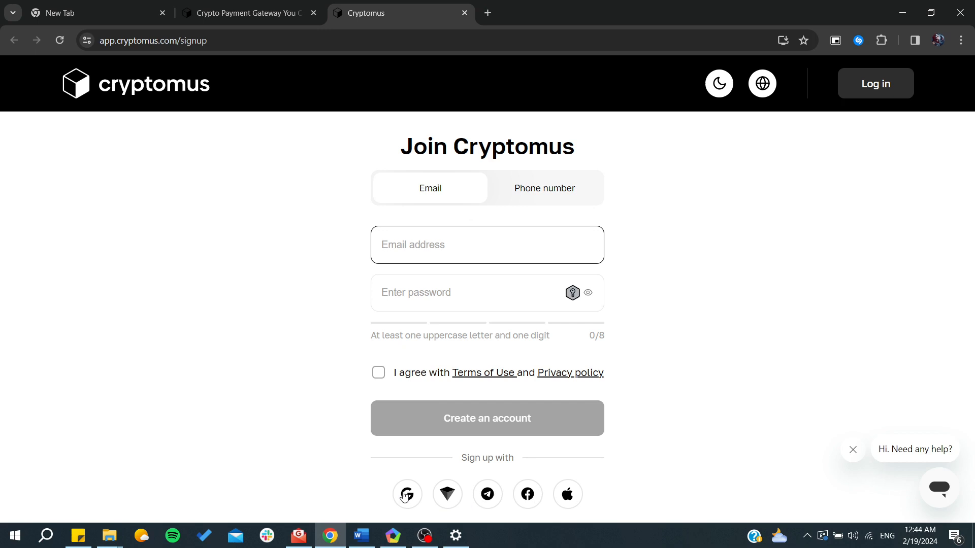
# Sign up with the first Google account and approve sharing details with cryptomus.com
pyautogui.click(407, 493)
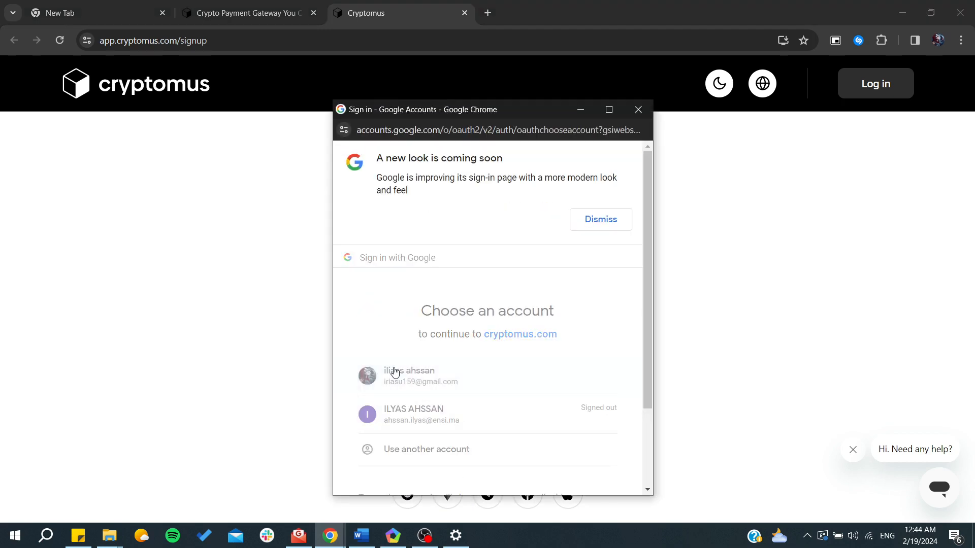
pyautogui.click(421, 376)
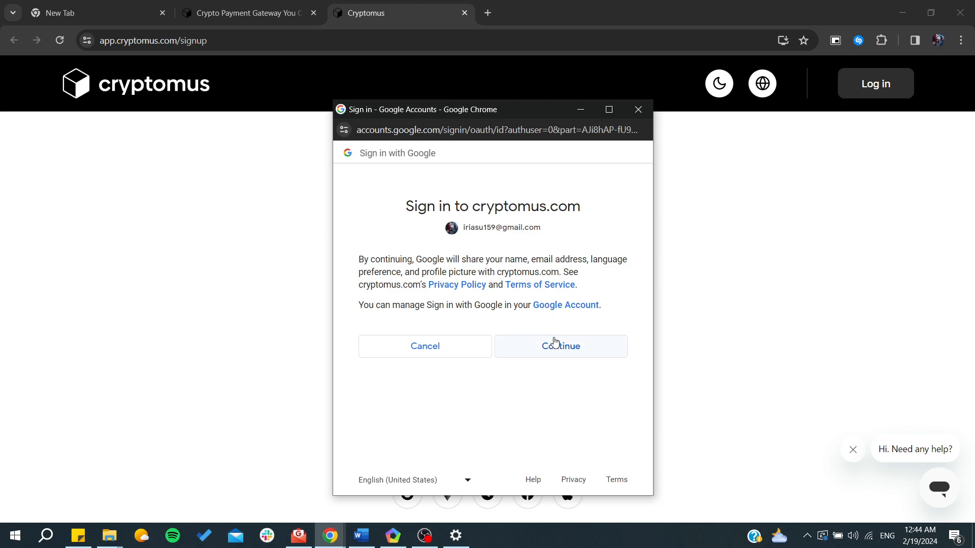
pyautogui.click(559, 346)
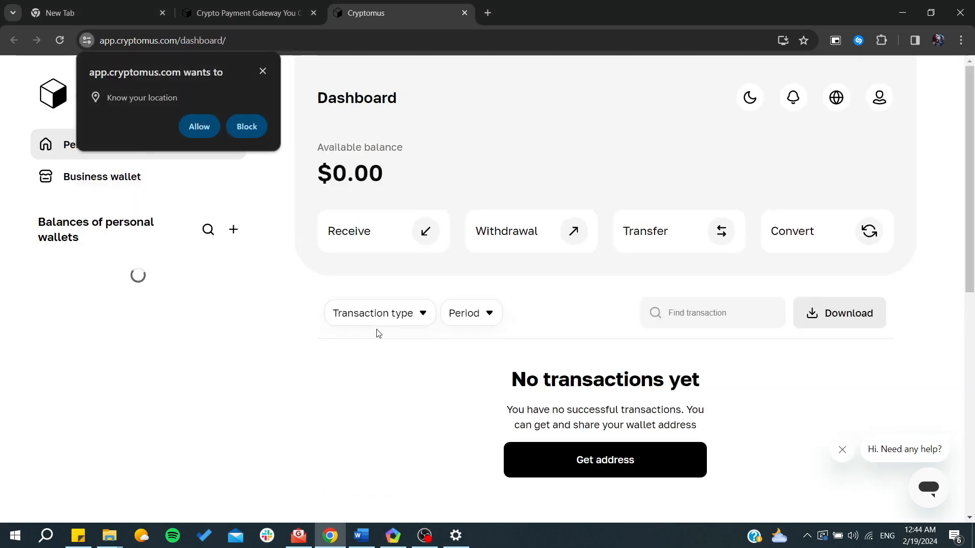
# Block app.cryptomus.com's location request and scroll down to the zero-balance coin list
pyautogui.scroll(-3)
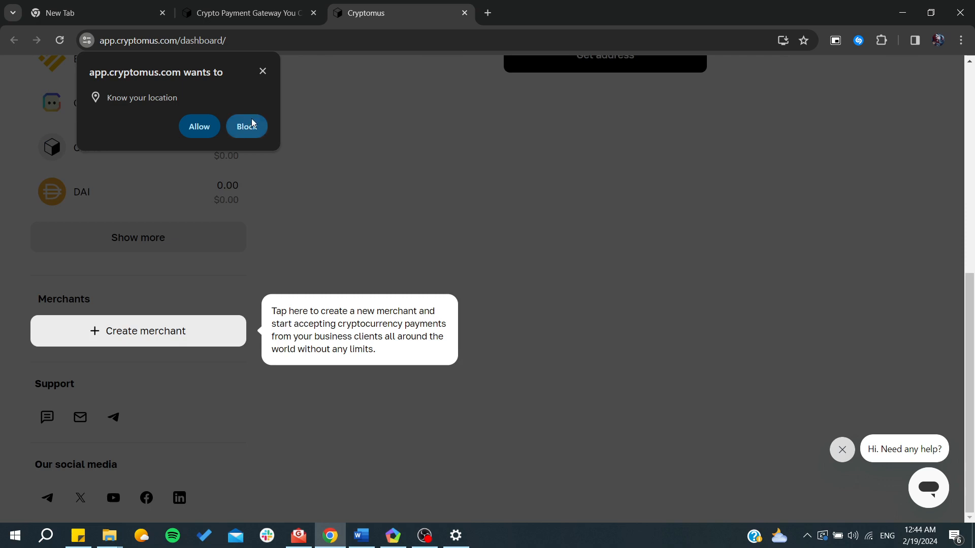
pyautogui.click(246, 127)
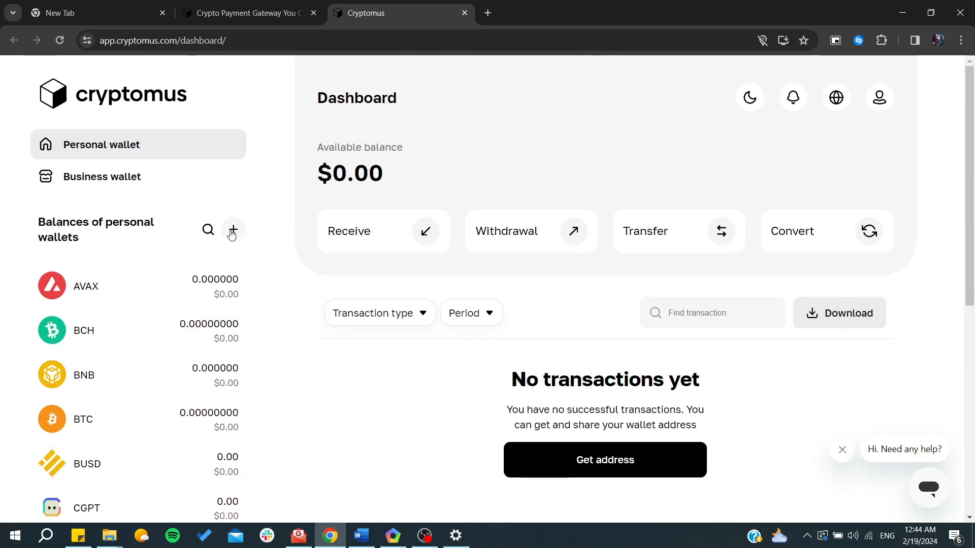
pyautogui.moveTo(585, 245)
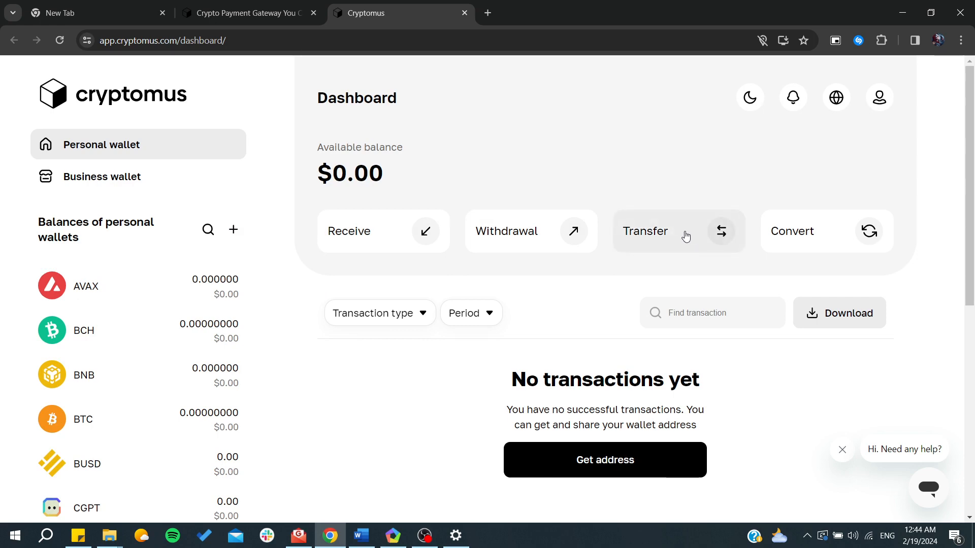
pyautogui.moveTo(101, 286)
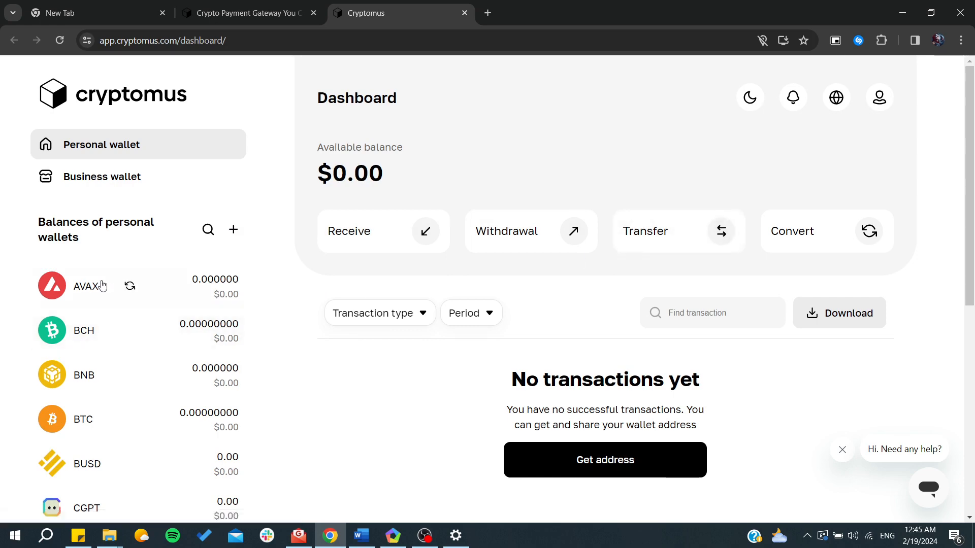
pyautogui.scroll(-3)
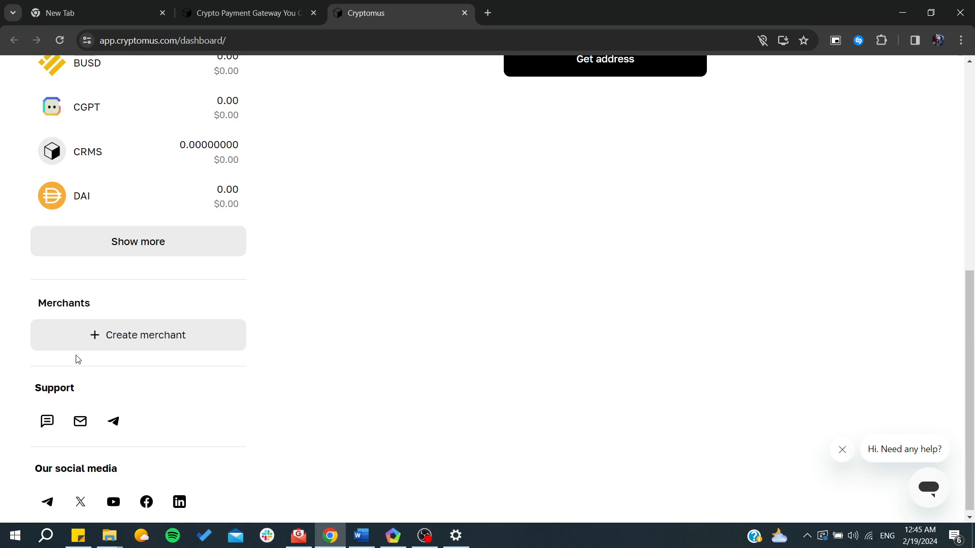
# Create a merchant called 'name' and open its business wallet API integration setup
pyautogui.click(138, 335)
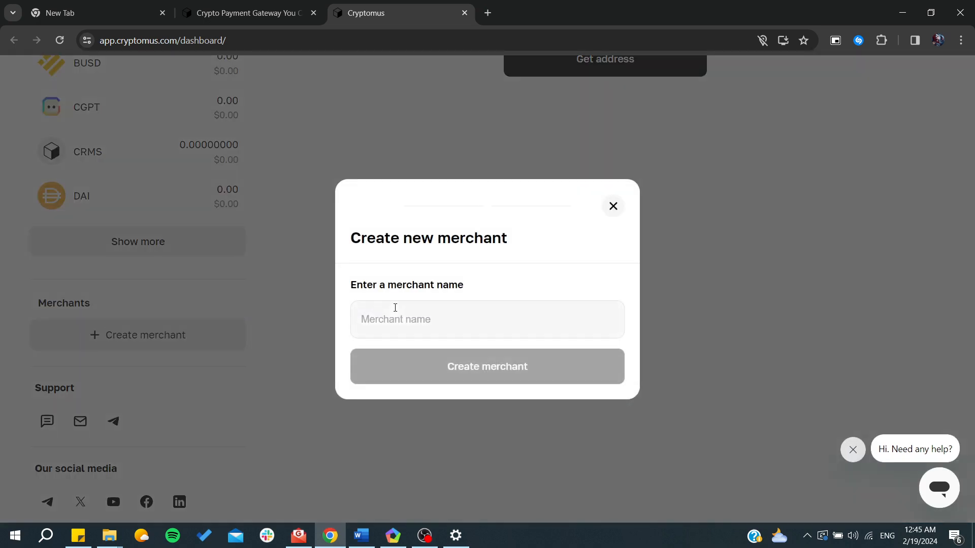
pyautogui.click(487, 319)
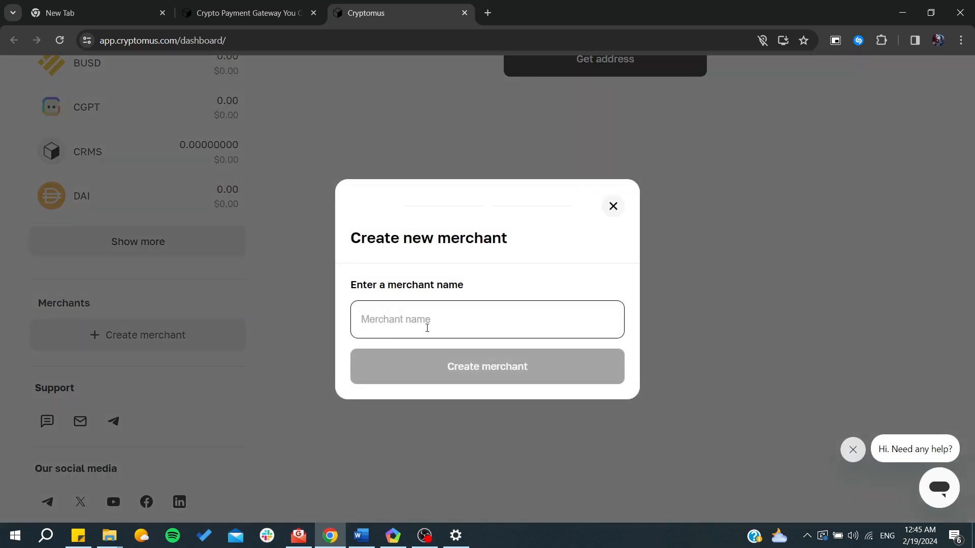
pyautogui.write('name')
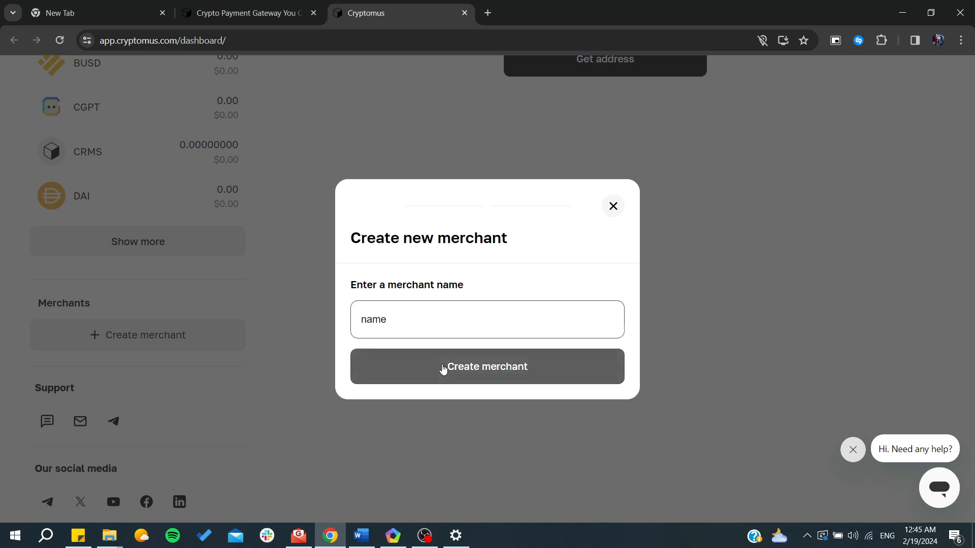
pyautogui.click(487, 366)
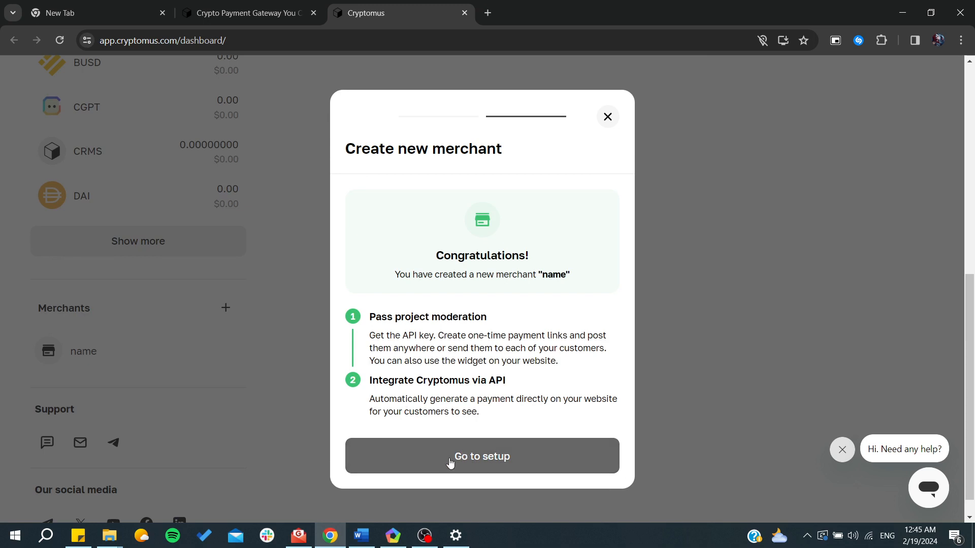
pyautogui.click(481, 456)
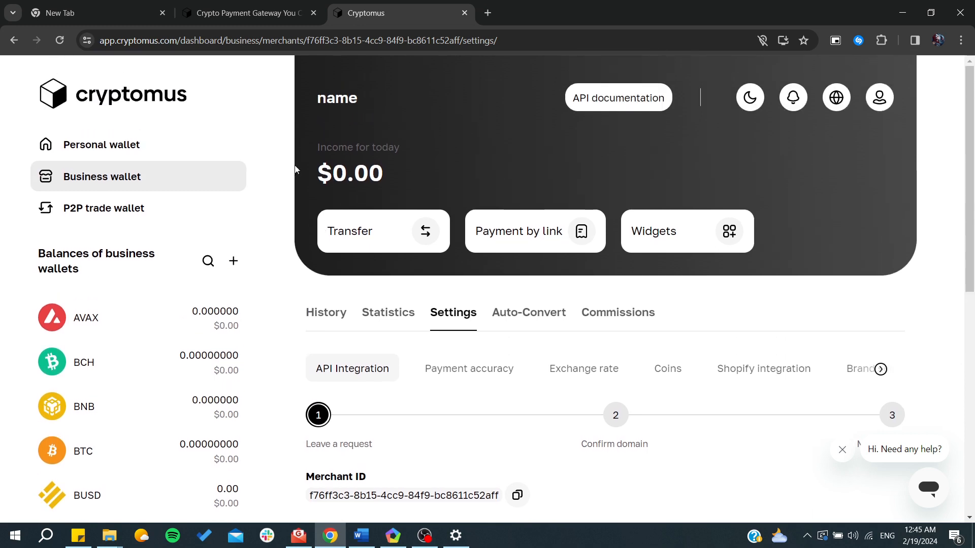
pyautogui.moveTo(331, 112)
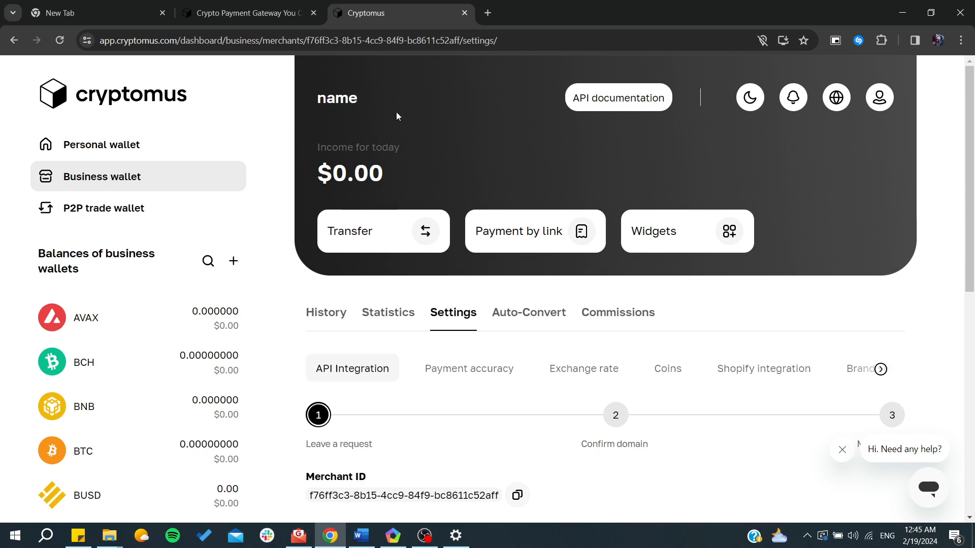
pyautogui.moveTo(117, 110)
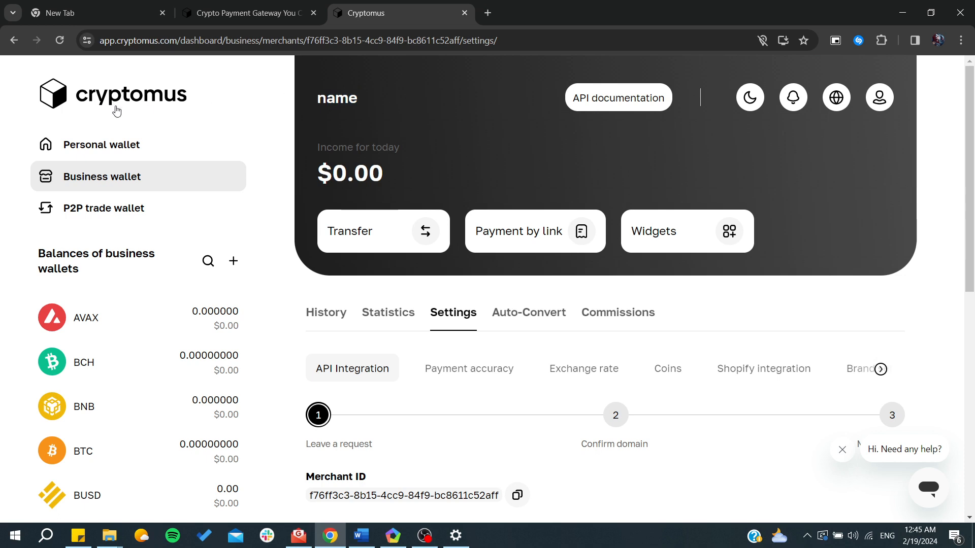
pyautogui.moveTo(113, 181)
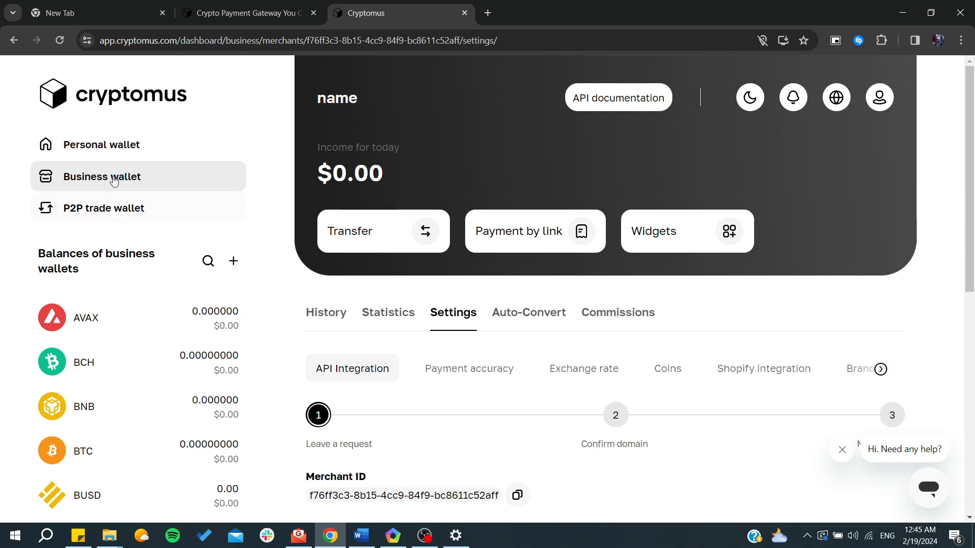
# Go to the Business wallet dashboard and open its Transfer form
pyautogui.click(102, 144)
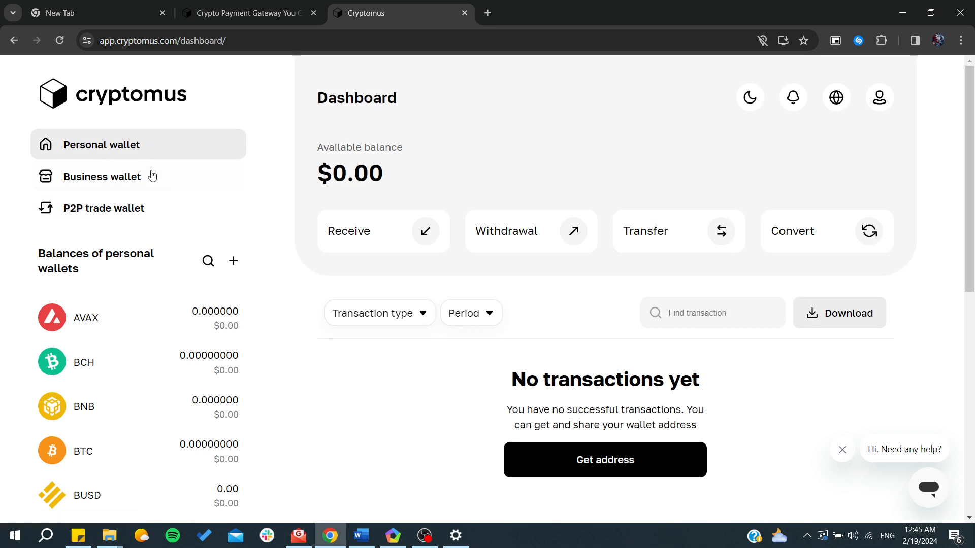
pyautogui.click(102, 176)
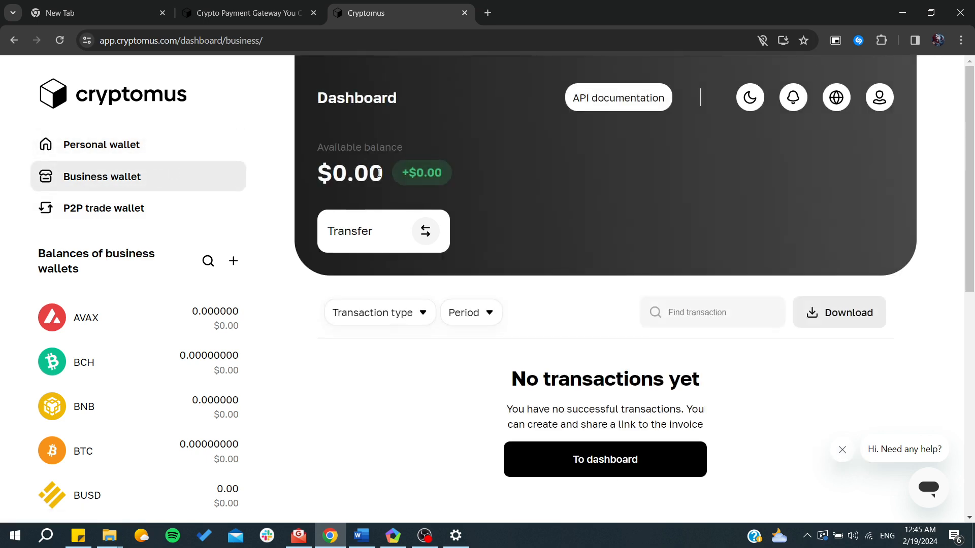
pyautogui.click(382, 231)
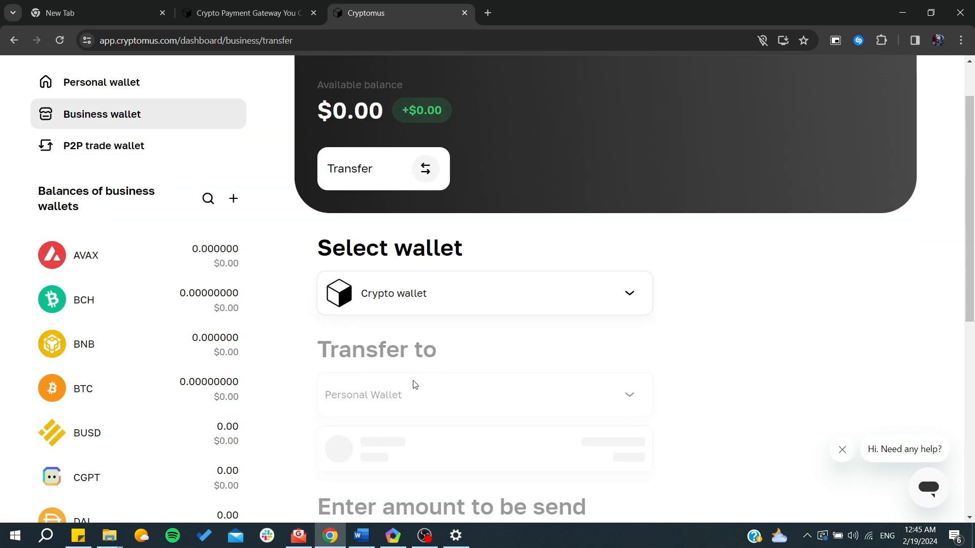
# Choose AVAX as the source wallet and Personal Wallet as the destination
pyautogui.click(484, 293)
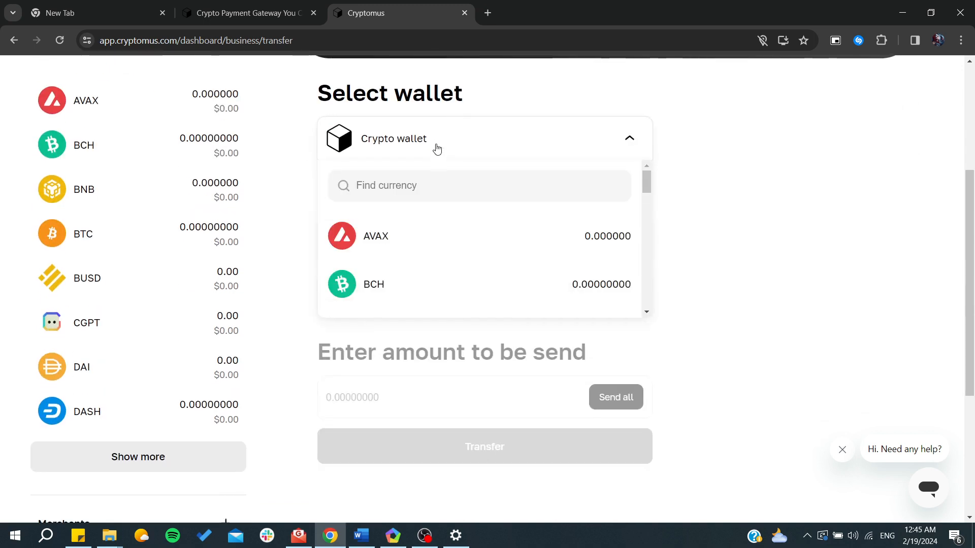
pyautogui.click(375, 236)
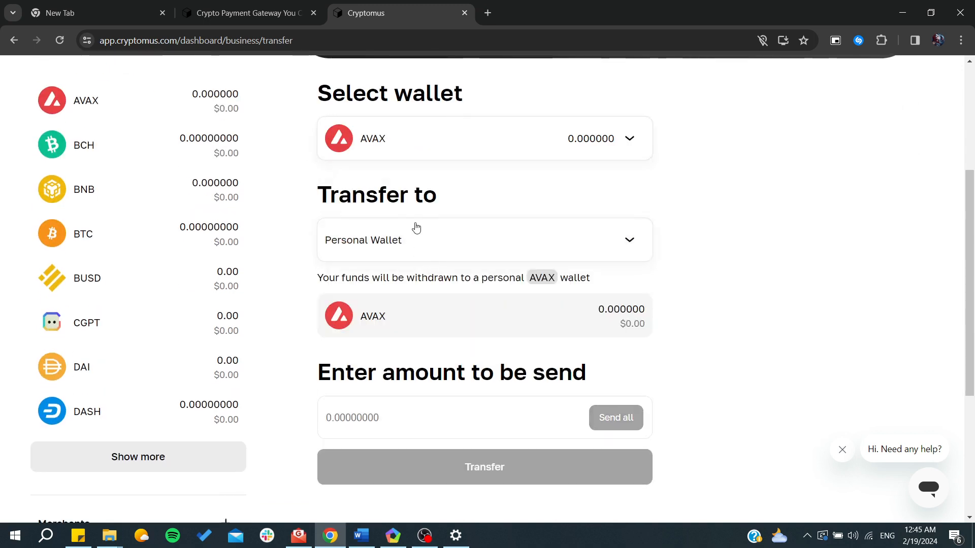
pyautogui.click(484, 241)
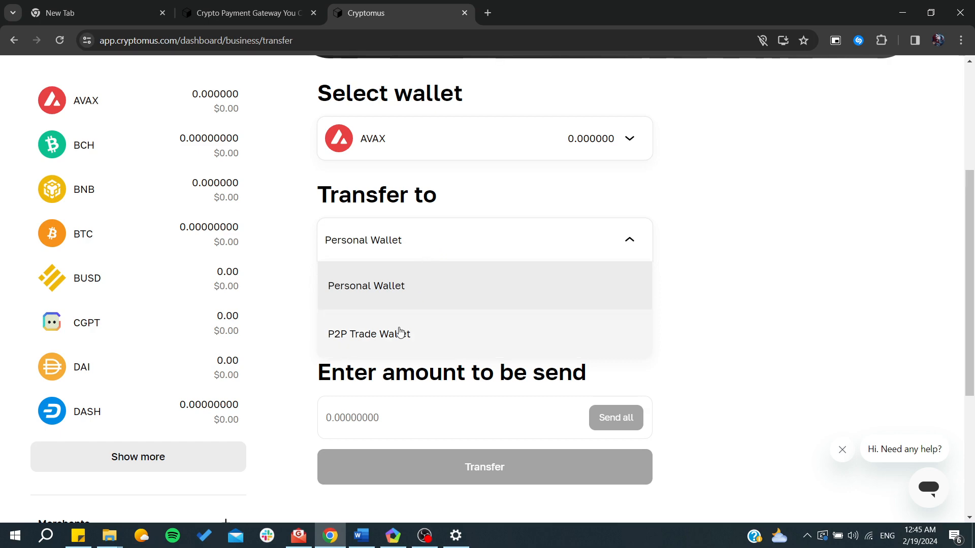
pyautogui.click(365, 285)
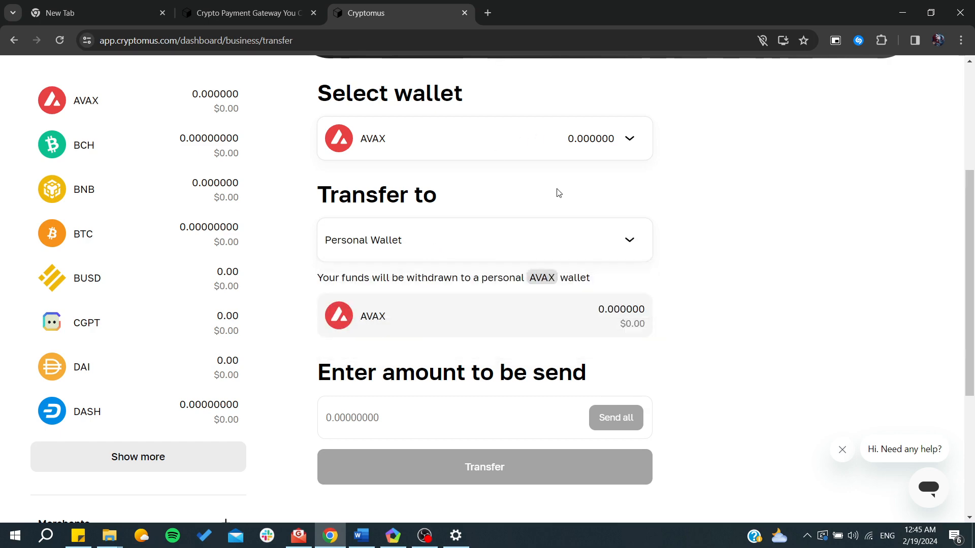
# Leave the transfer form for the Personal wallet dashboard showing $0.00
pyautogui.scroll(3)
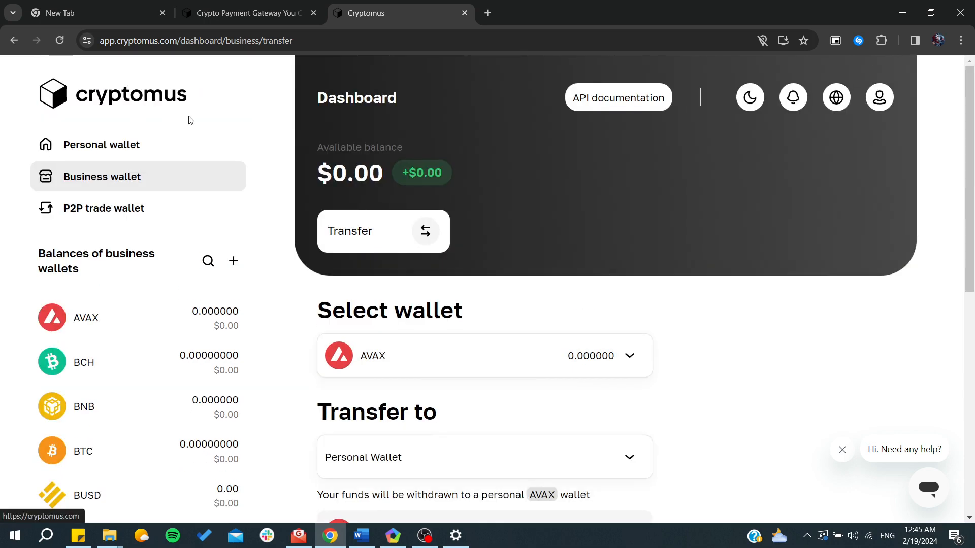
pyautogui.click(102, 145)
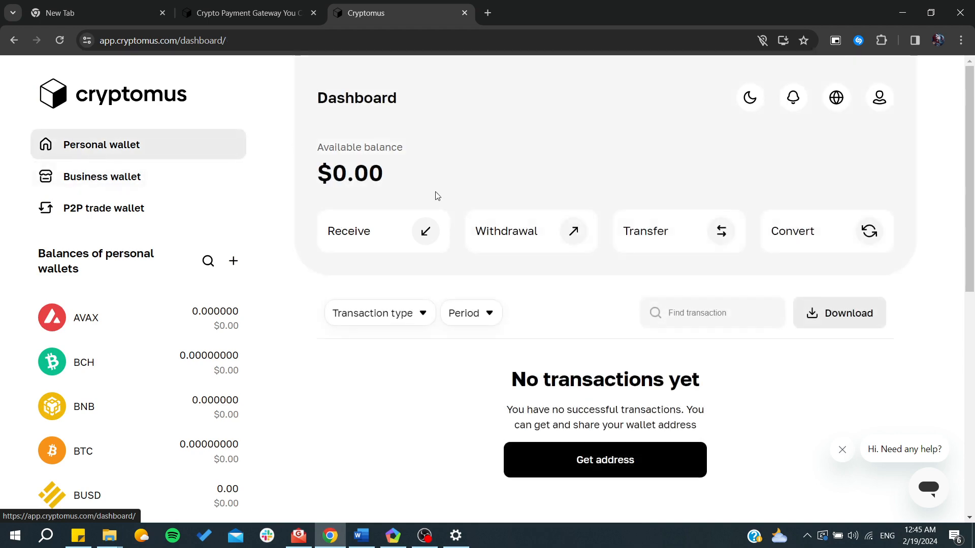
pyautogui.moveTo(862, 238)
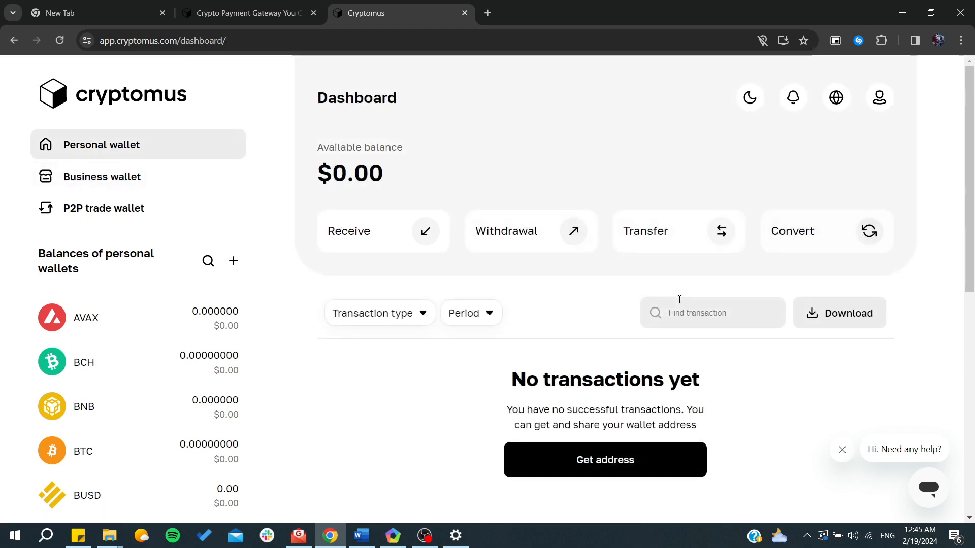
pyautogui.moveTo(415, 421)
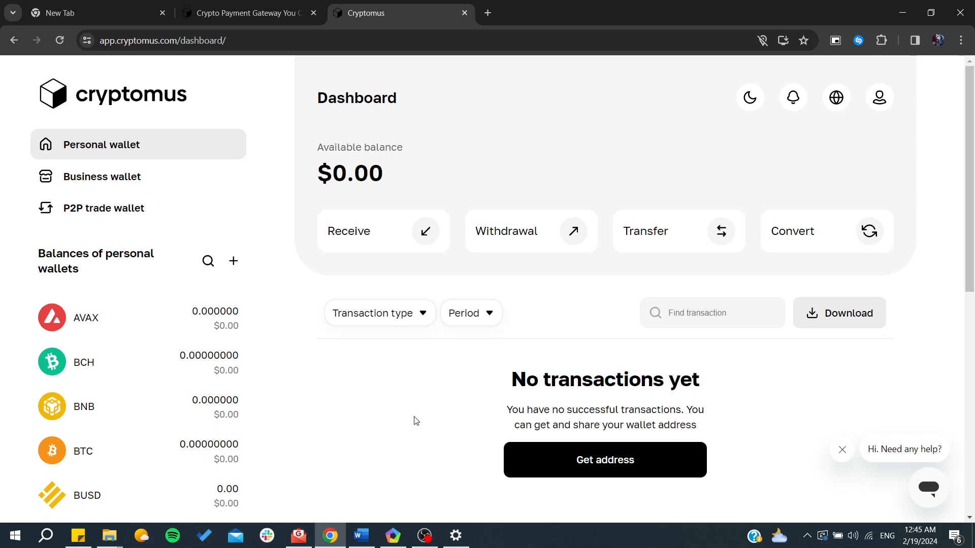